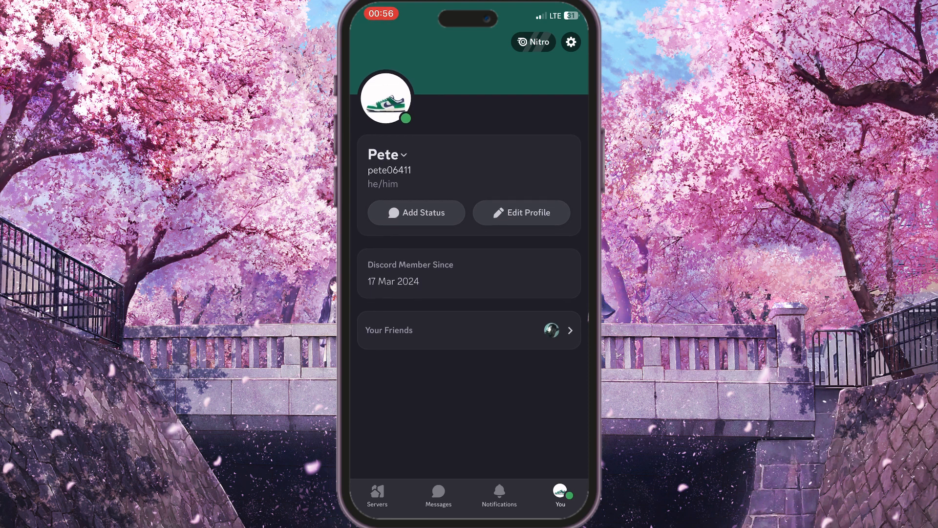
Go to the home screen and launch Safari from the dock.
{"action": "key", "text": "home"}
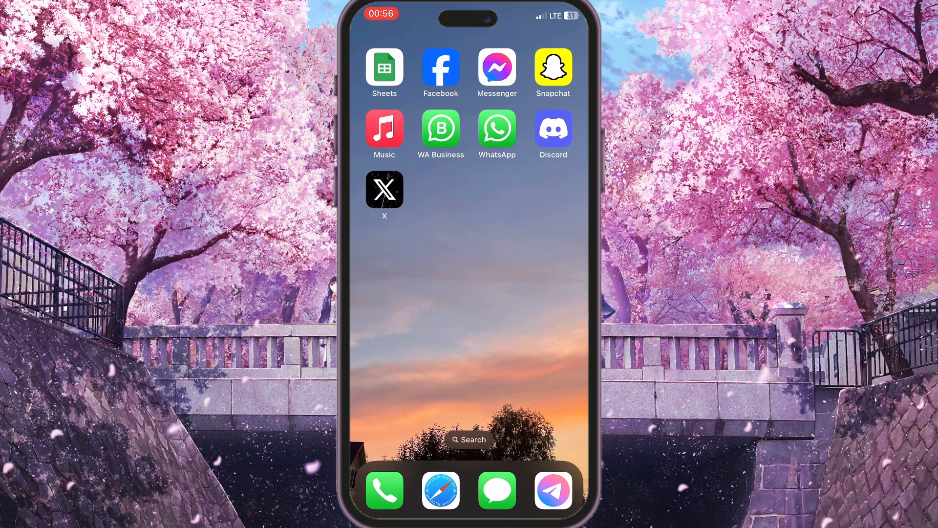
{"action": "left_click", "coordinate": [441, 491]}
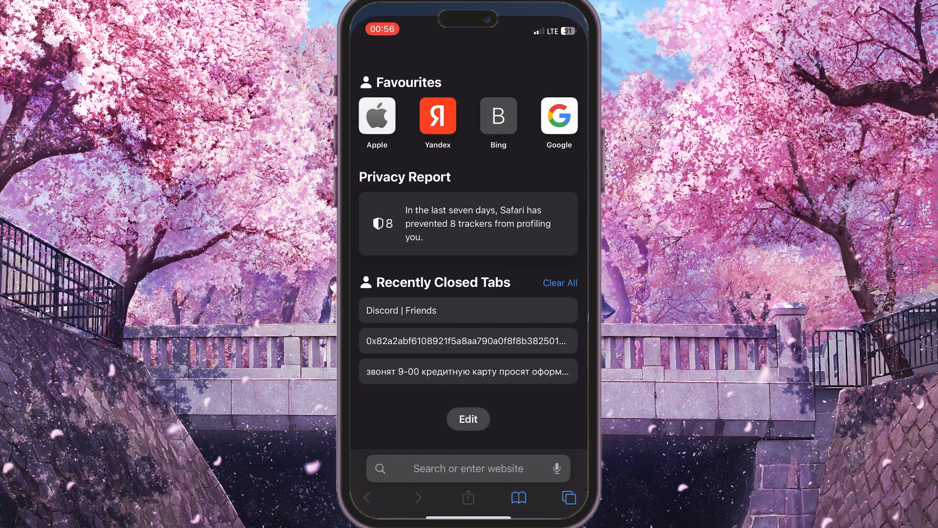
Search 'discord' in Safari and go to the discord.com web Friends page.
{"action": "left_click", "coordinate": [468, 469]}
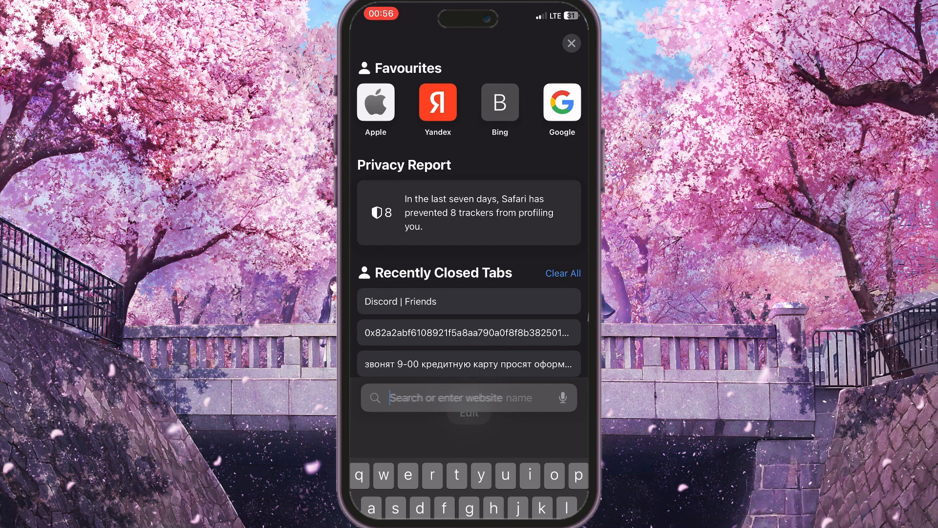
{"action": "type", "text": "discord"}
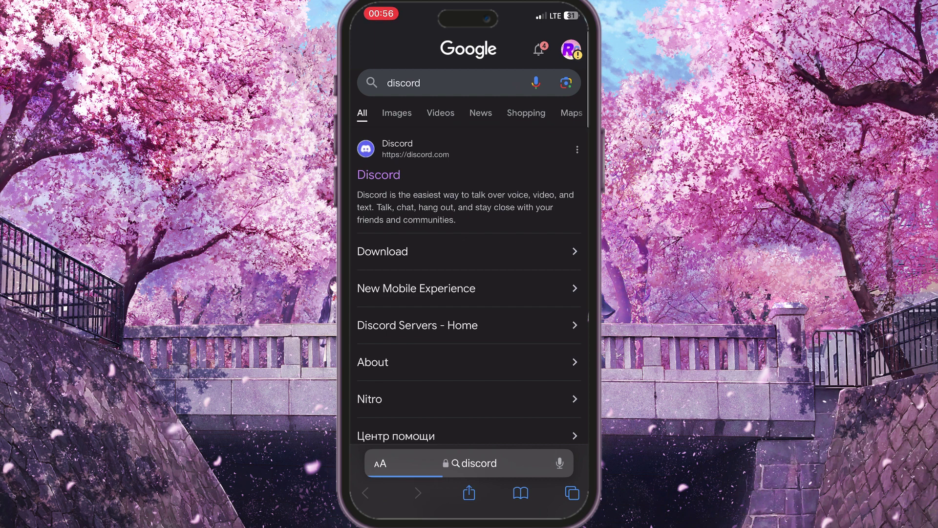
{"action": "scroll", "scroll_direction": "down", "scroll_amount": 3}
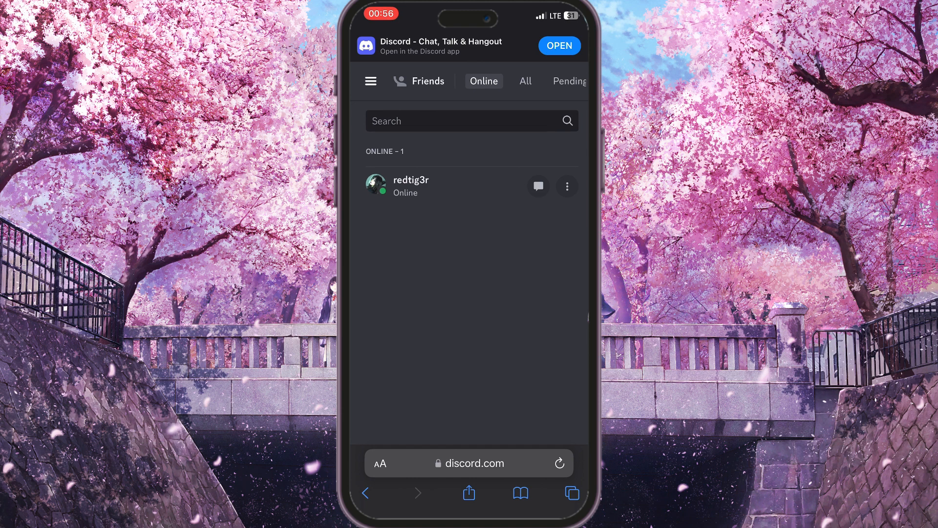
Open user settings from the side menu and select the Profiles page.
{"action": "left_click", "coordinate": [371, 81]}
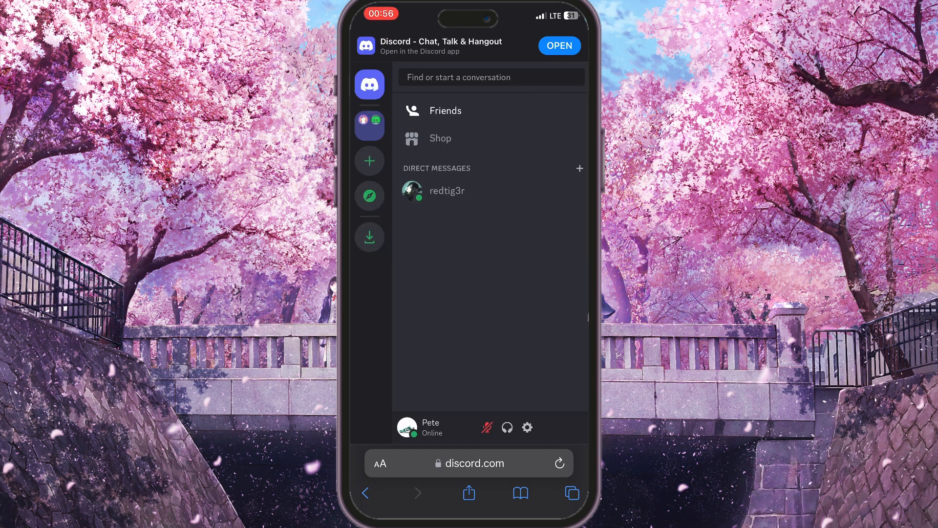
{"action": "left_click", "coordinate": [527, 427]}
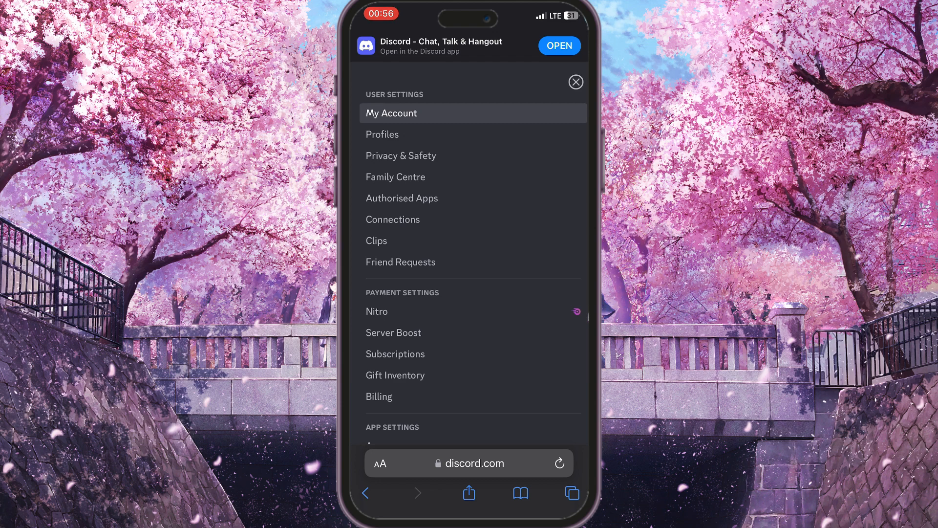
{"action": "scroll", "scroll_direction": "down", "scroll_amount": 3}
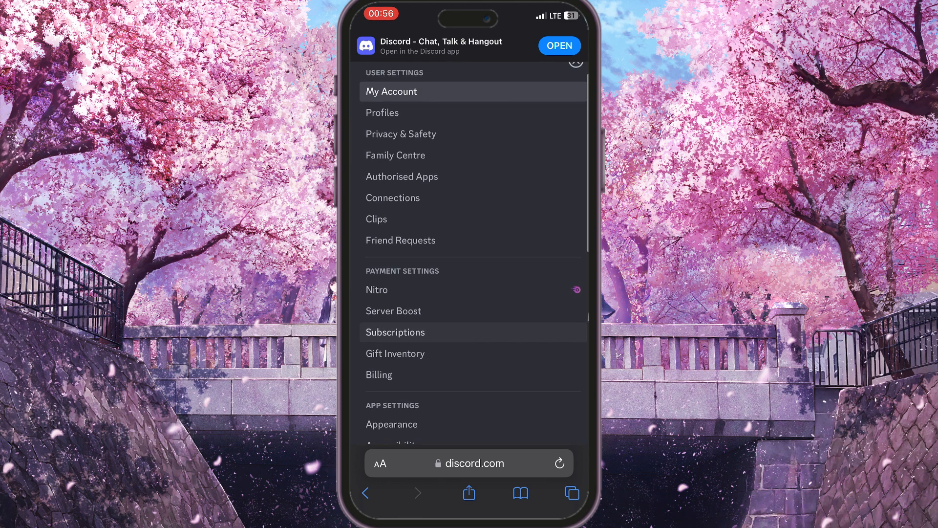
{"action": "left_click", "coordinate": [382, 113]}
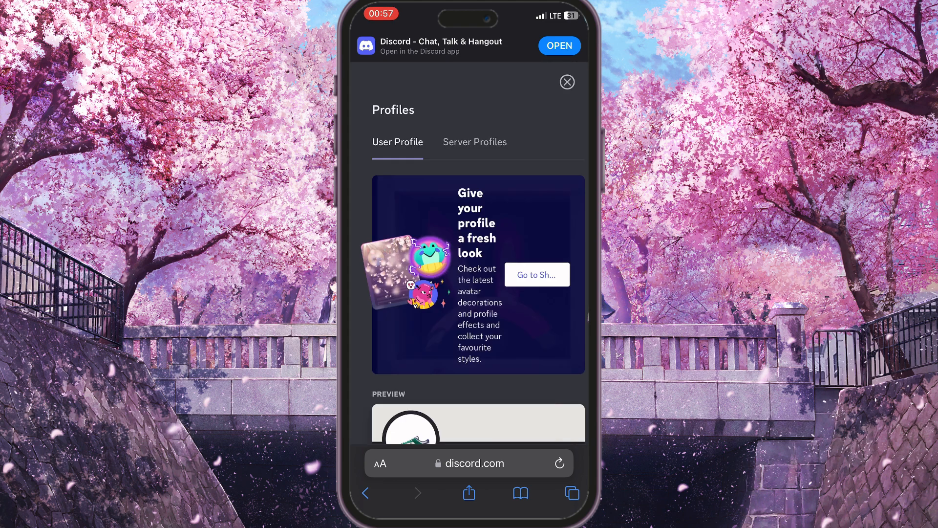
{"action": "scroll", "scroll_direction": "down", "scroll_amount": 3}
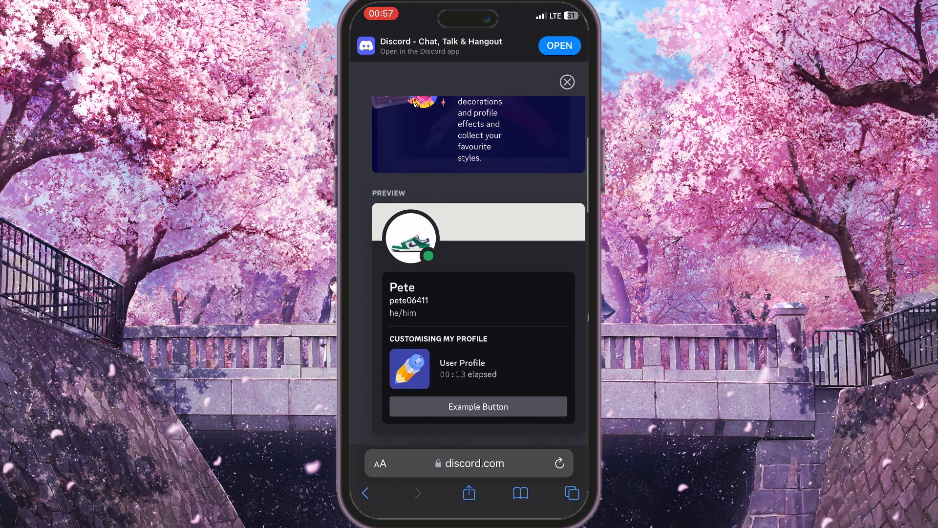
{"action": "left_click", "coordinate": [411, 238]}
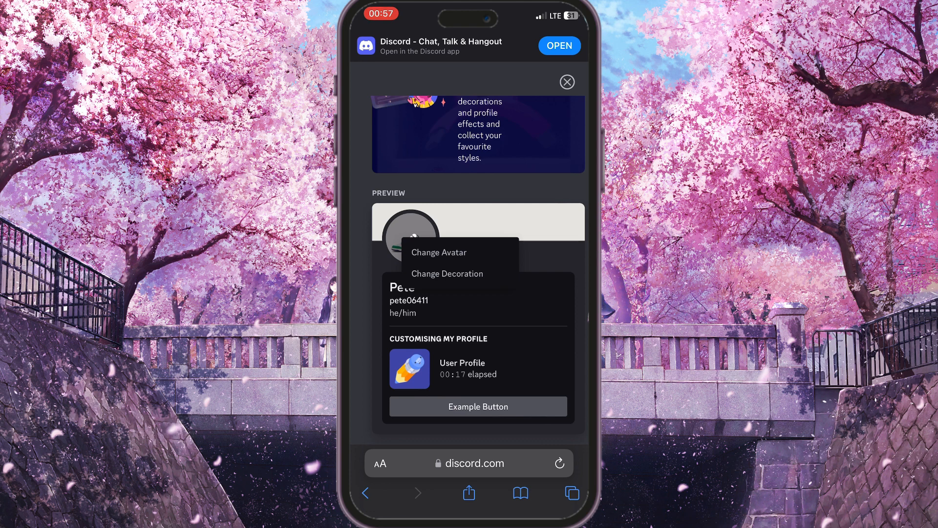
{"action": "left_click", "coordinate": [439, 252]}
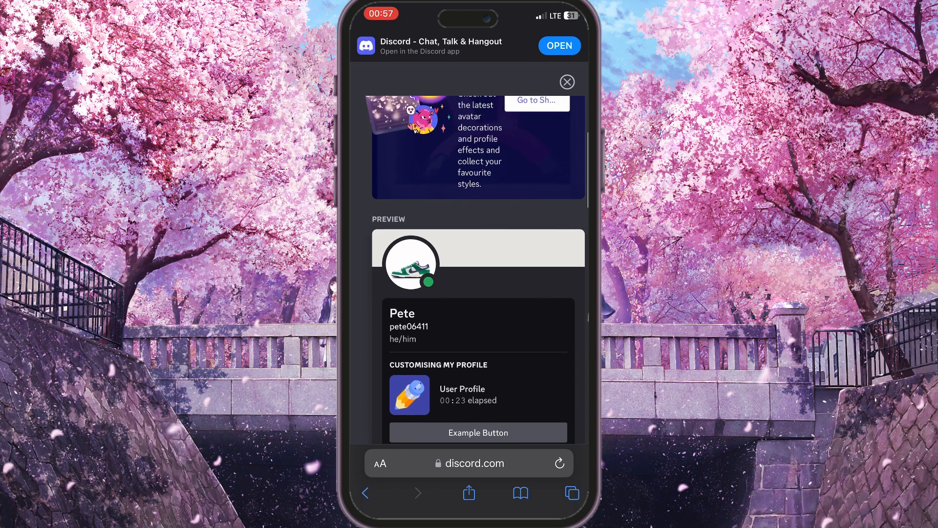
{"action": "scroll", "scroll_direction": "down", "scroll_amount": 3}
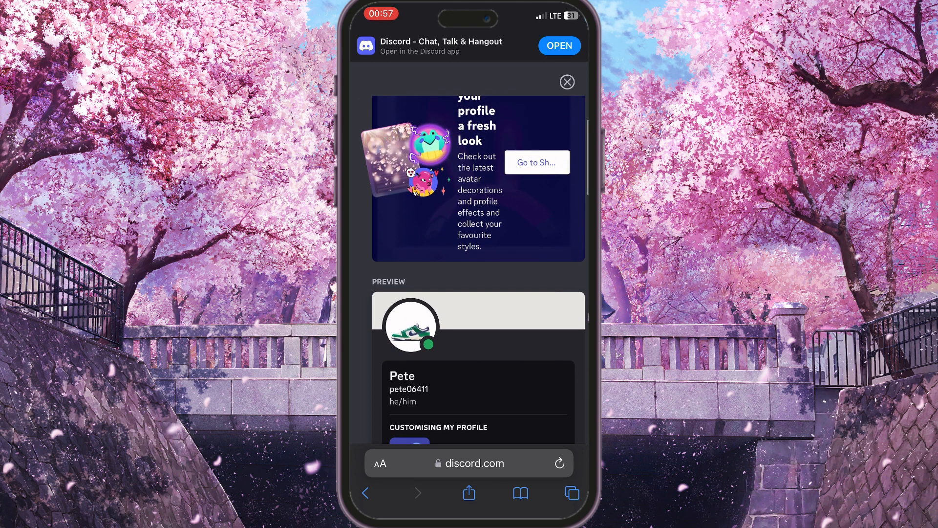
{"action": "scroll", "scroll_direction": "down", "scroll_amount": 3}
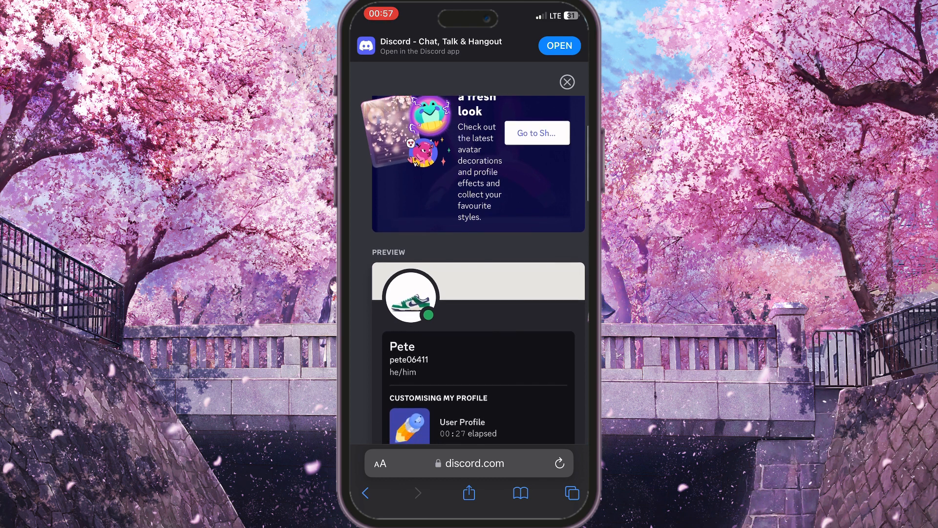